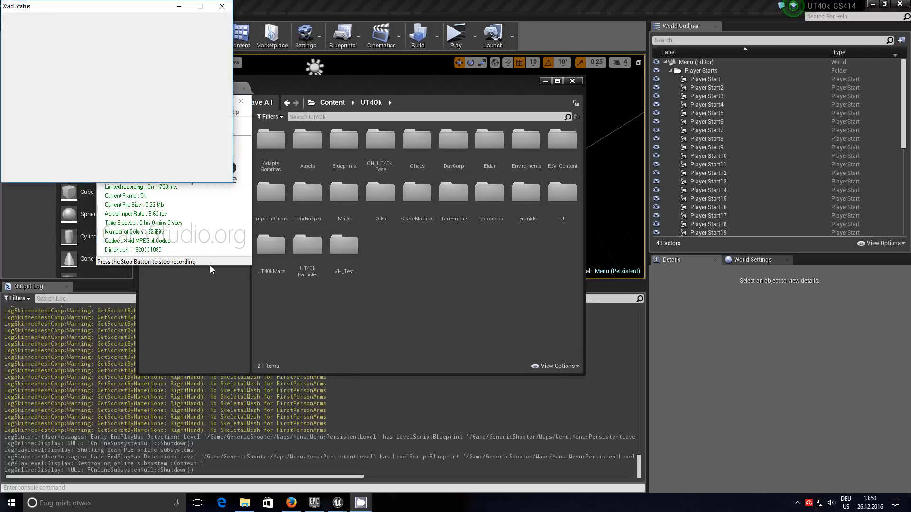
Launch a Standalone Game preview and wait for the Generic Shooter main menu
left_click(215, 6)
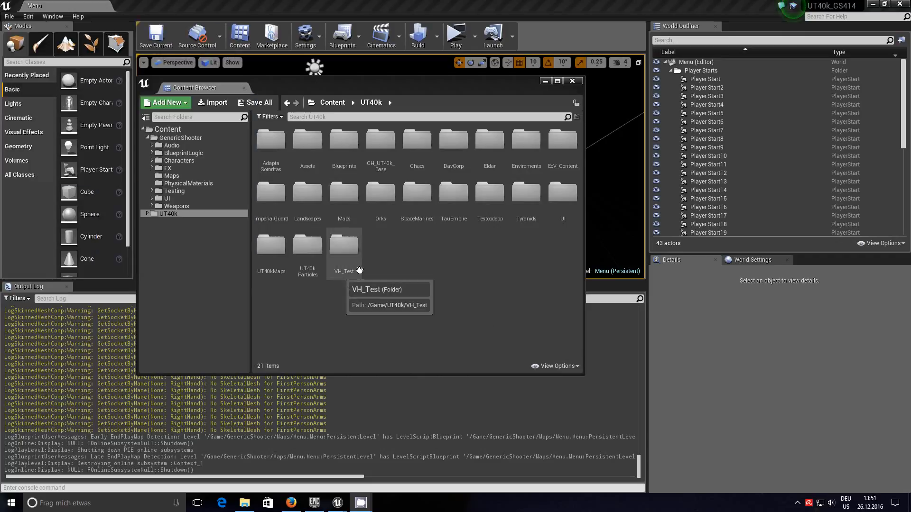
mouse_move(472, 274)
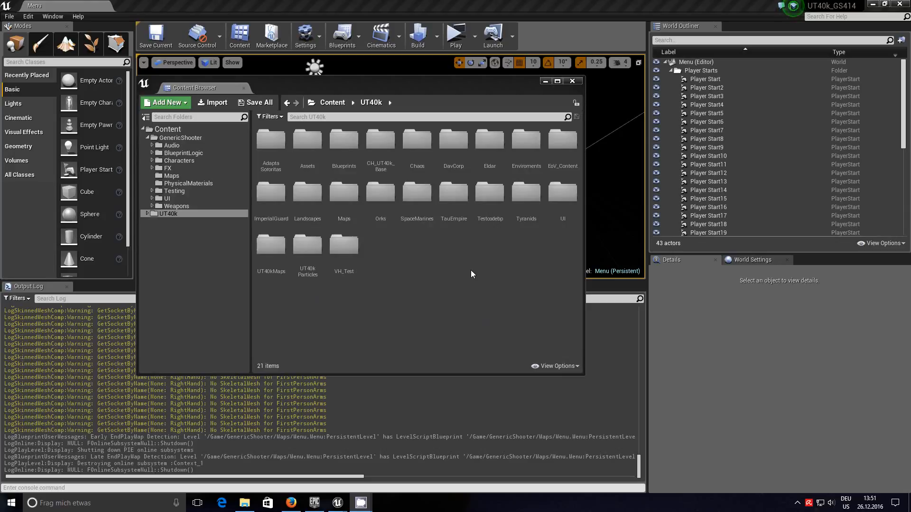
mouse_move(455, 35)
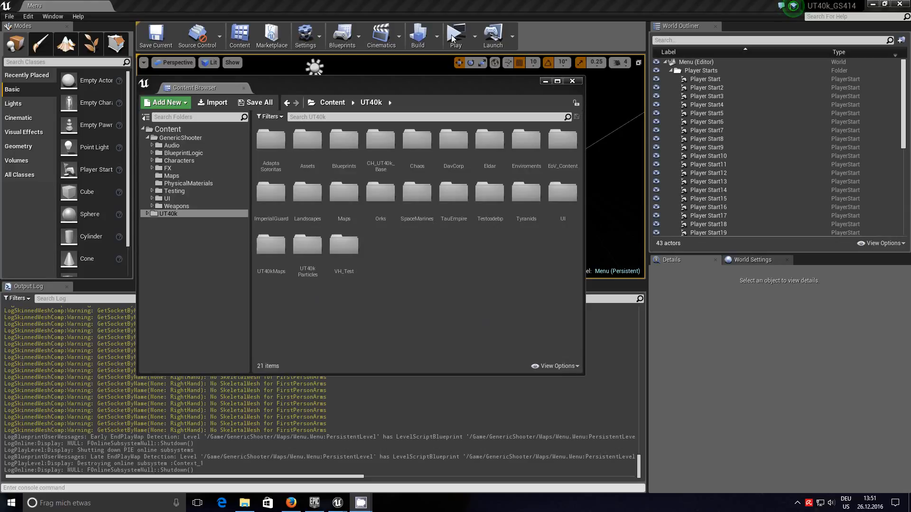
left_click(456, 33)
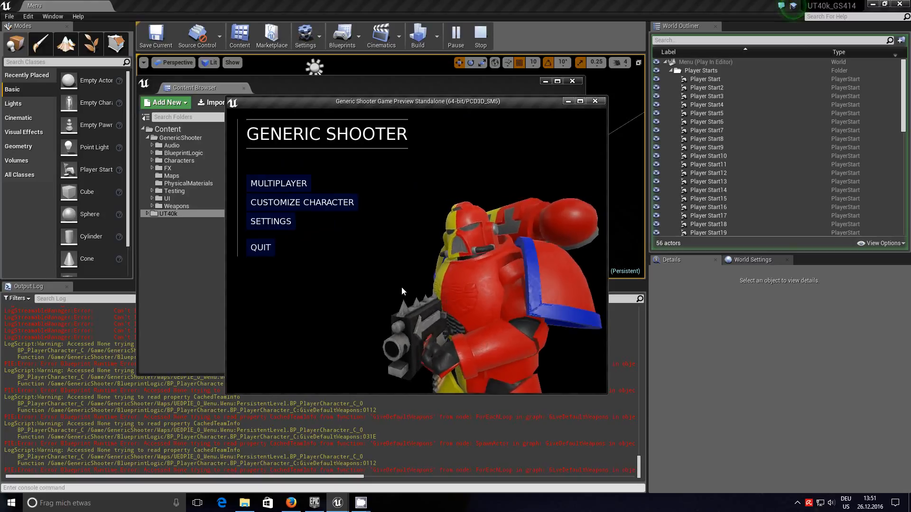
mouse_move(287, 186)
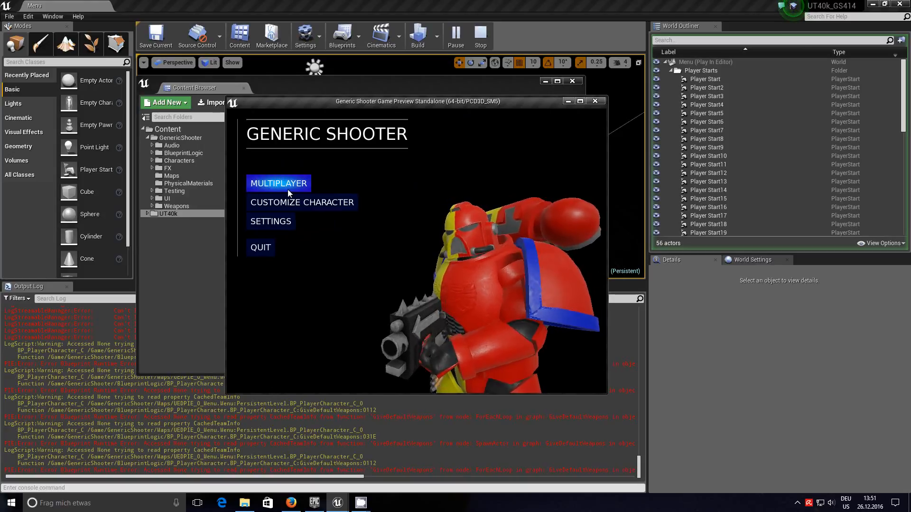
mouse_move(382, 173)
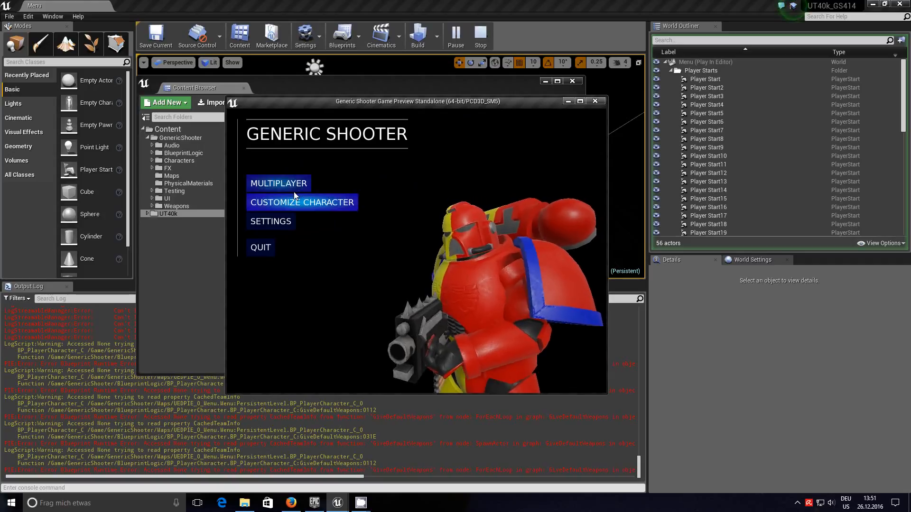
mouse_move(293, 187)
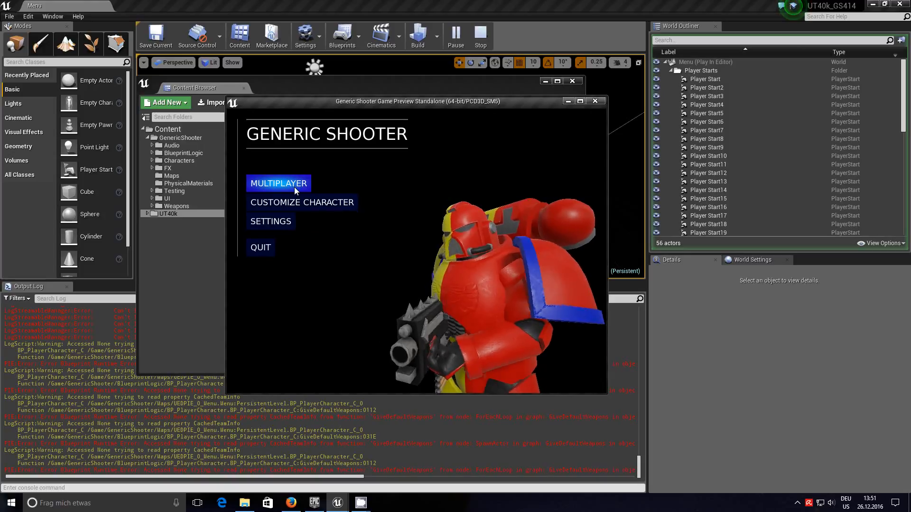
Choose Multiplayer > Host Game > UT40KTEAMMATCH and cycle the map to Spyral_Prime
left_click(278, 183)
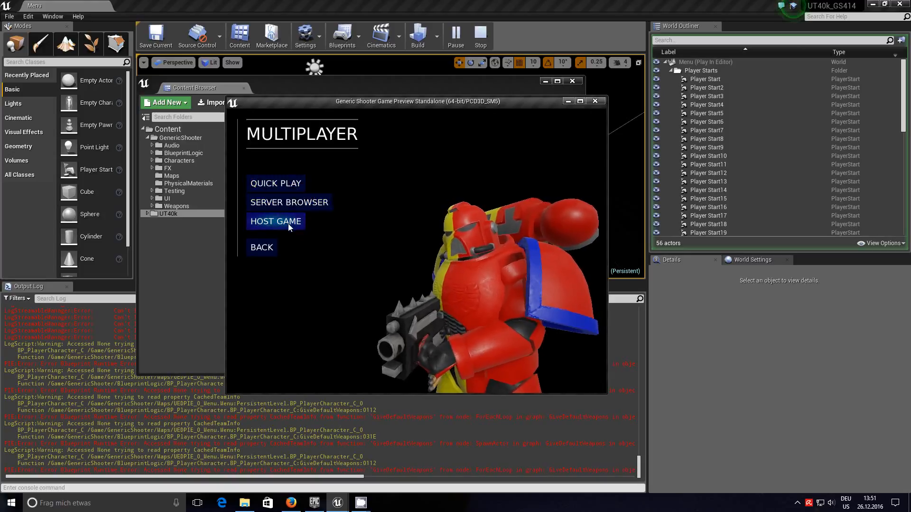
left_click(276, 221)
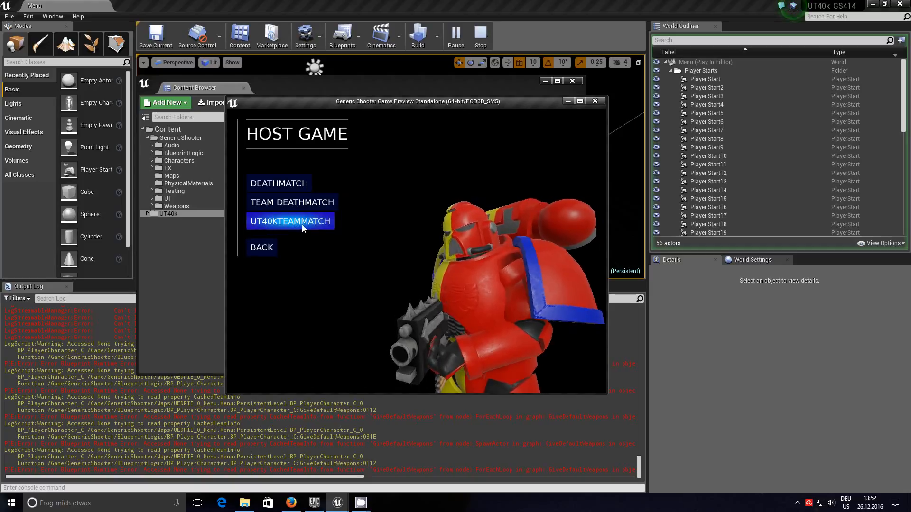
left_click(290, 221)
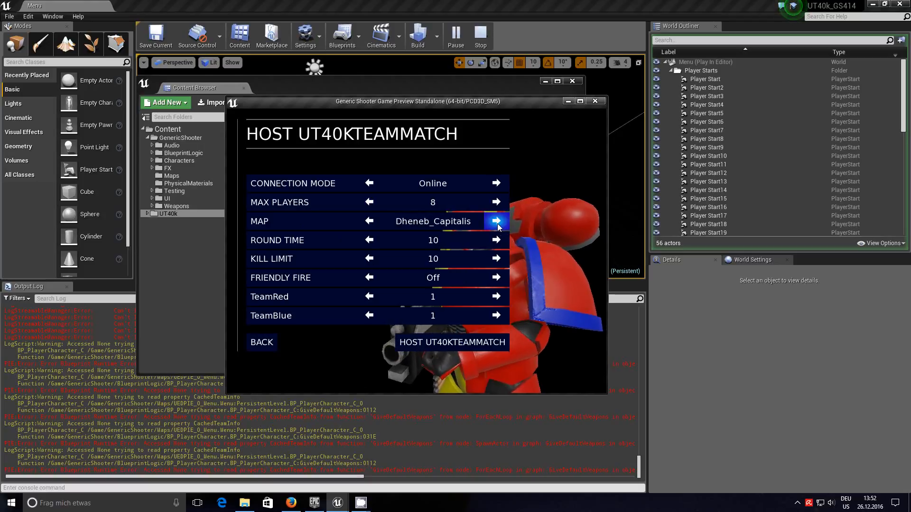
left_click(496, 221)
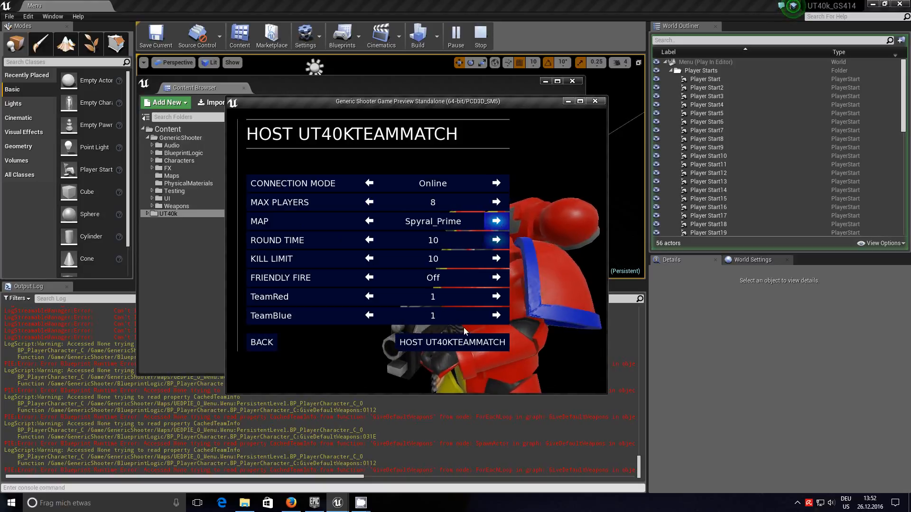
left_click(497, 222)
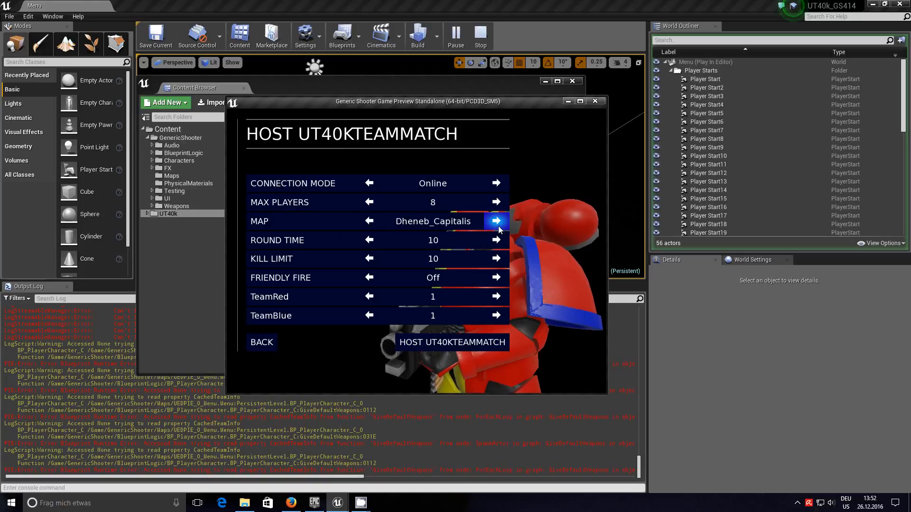
left_click(496, 222)
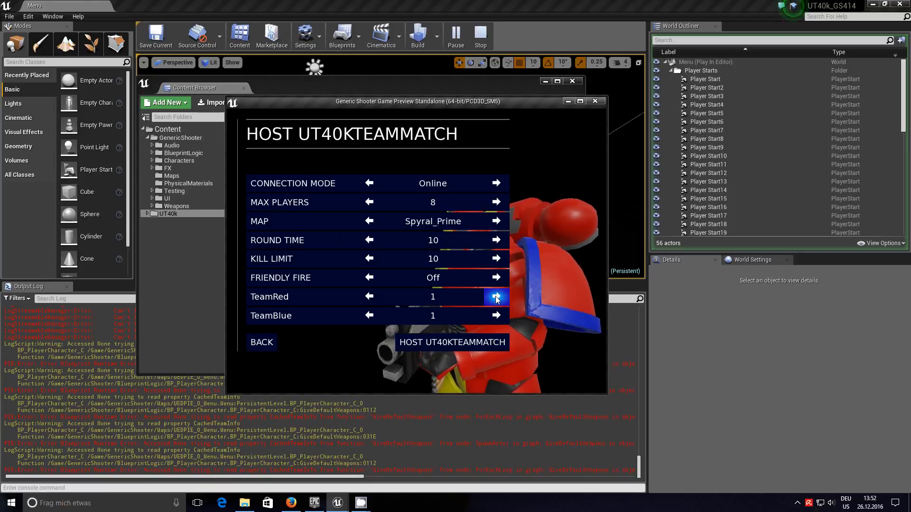
Raise TeamRed from 1 to 4 and host the UT40KTEAMMATCH game
left_click(497, 297)
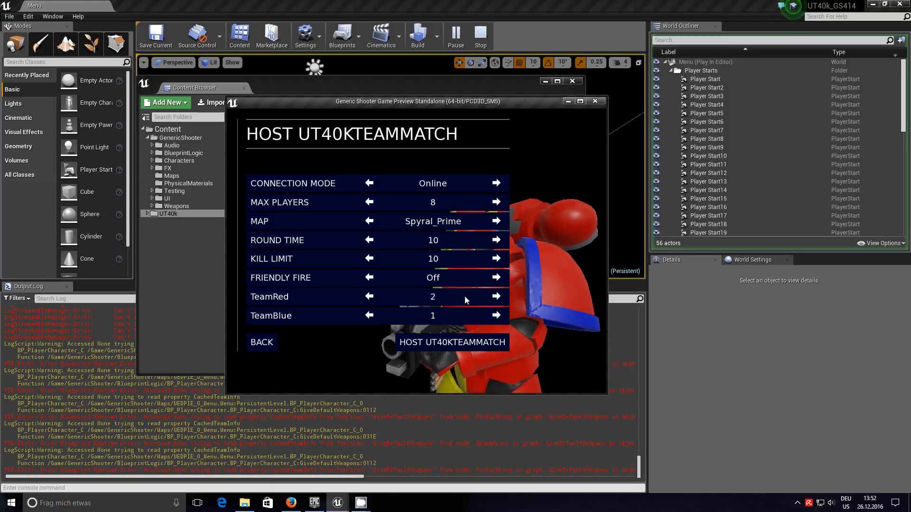
left_click(496, 296)
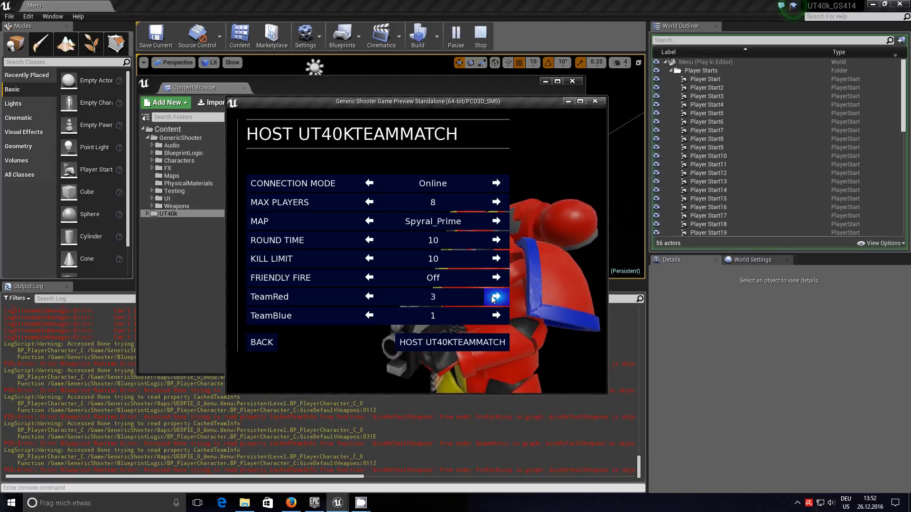
left_click(496, 296)
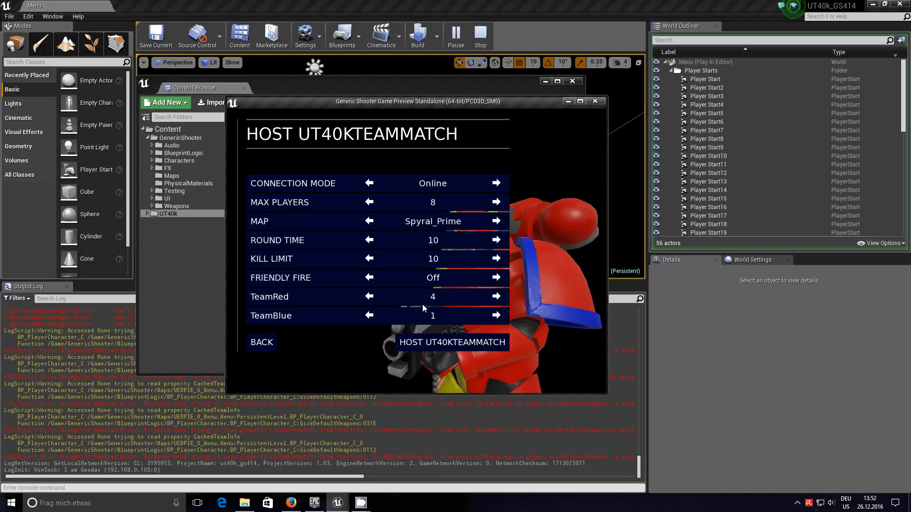
mouse_move(434, 305)
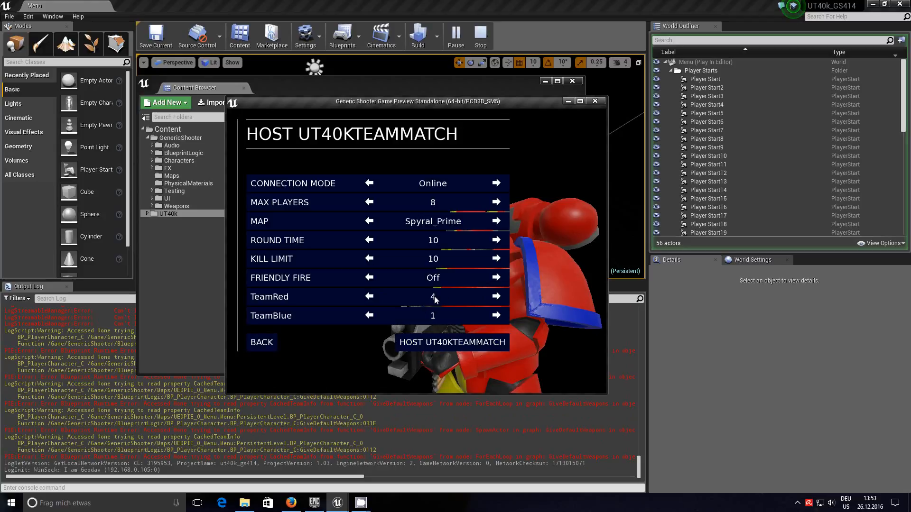
left_click(452, 342)
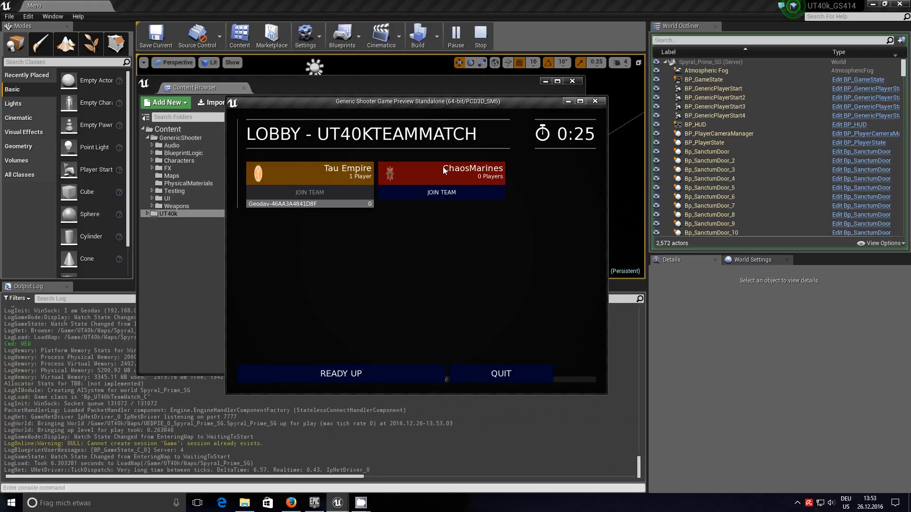
mouse_move(272, 305)
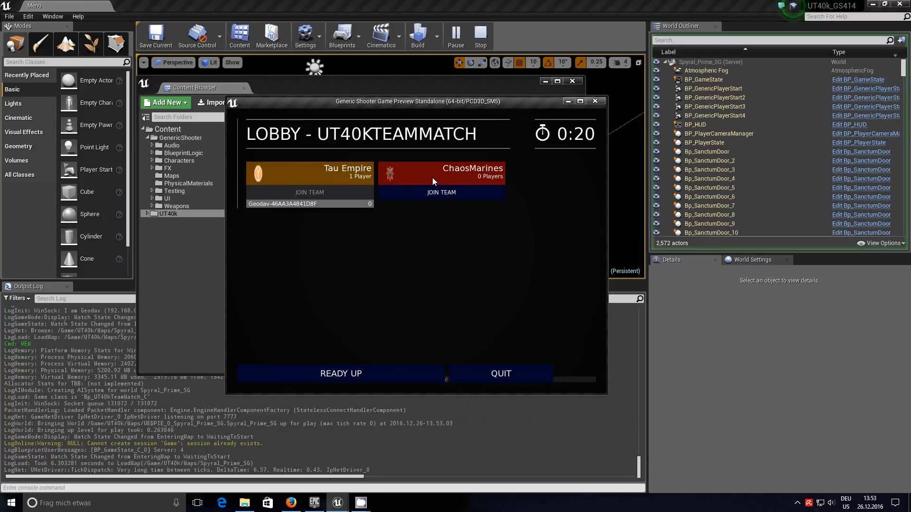
mouse_move(362, 375)
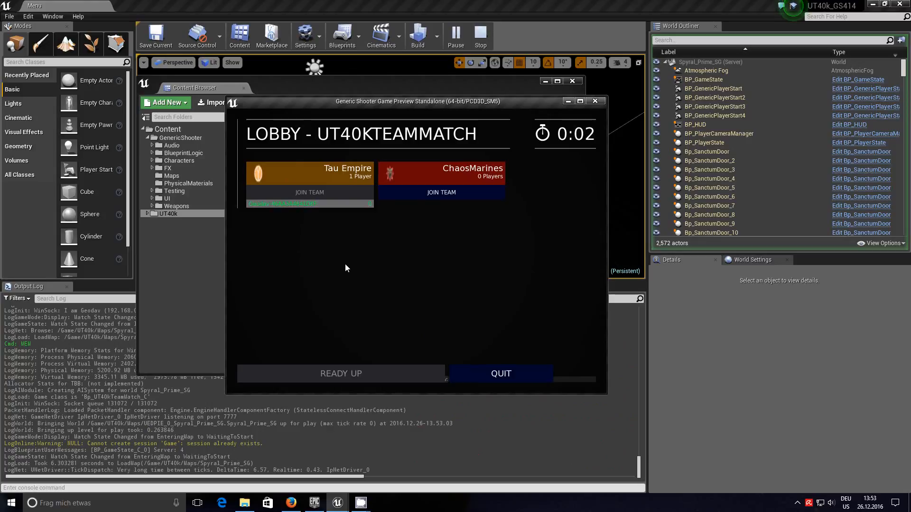
left_click(341, 374)
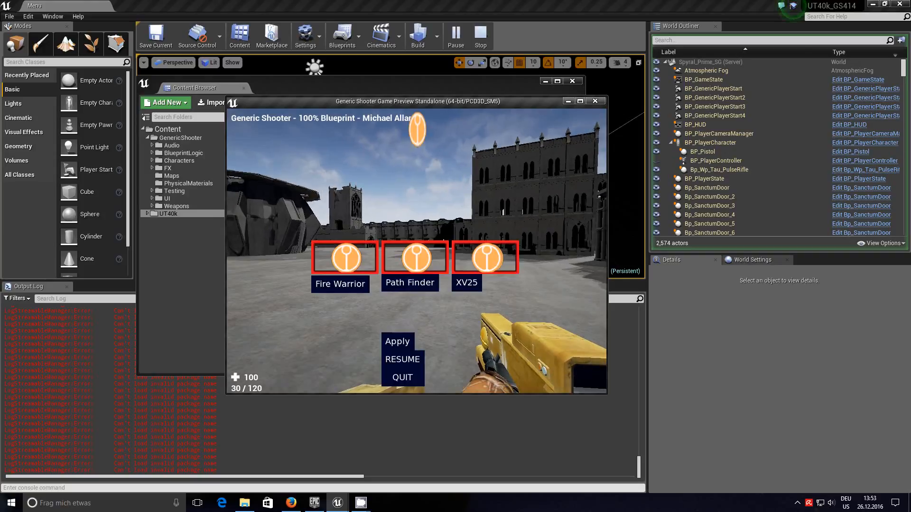
mouse_move(492, 230)
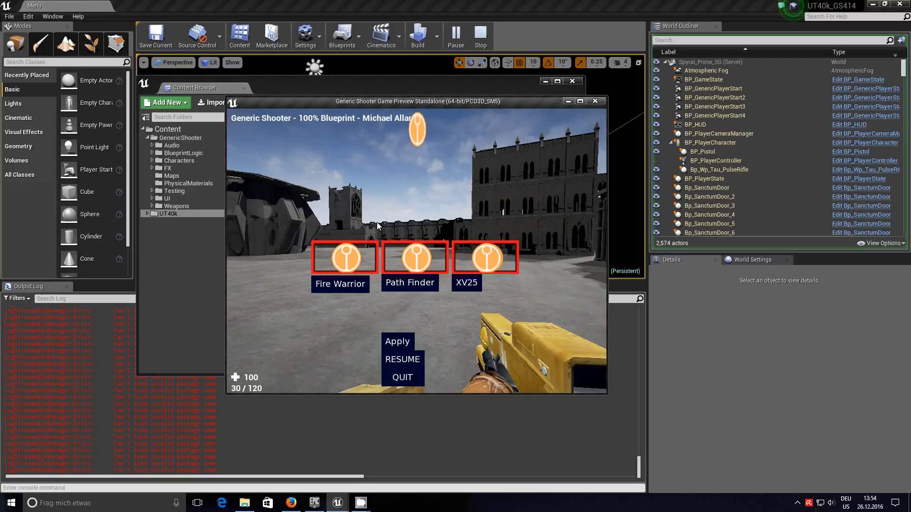
mouse_move(452, 137)
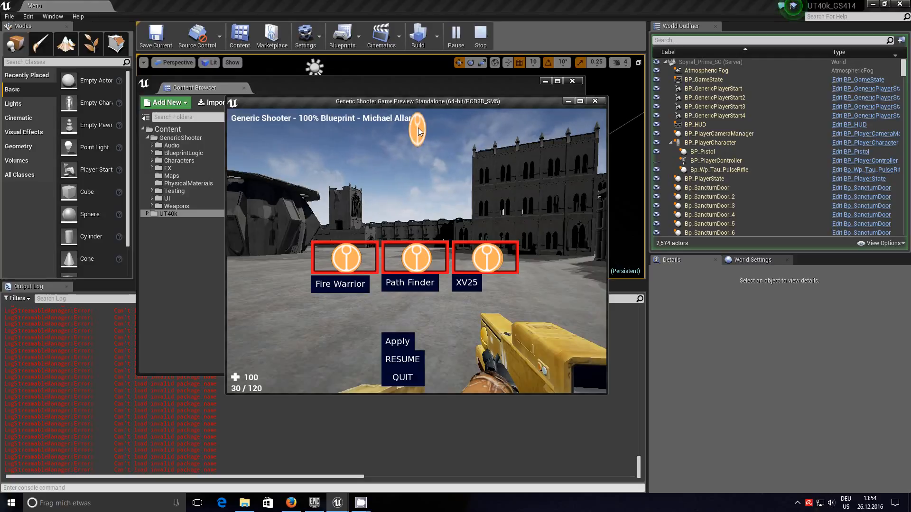
mouse_move(561, 271)
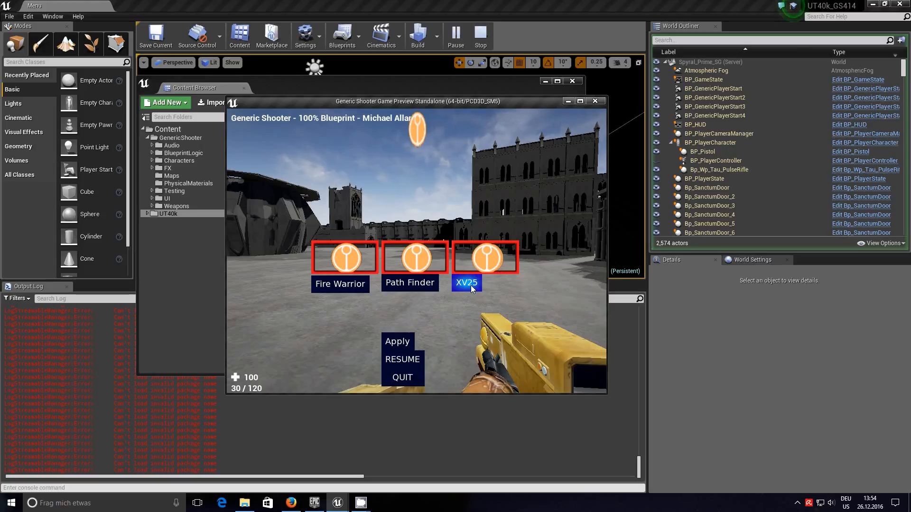
mouse_move(397, 342)
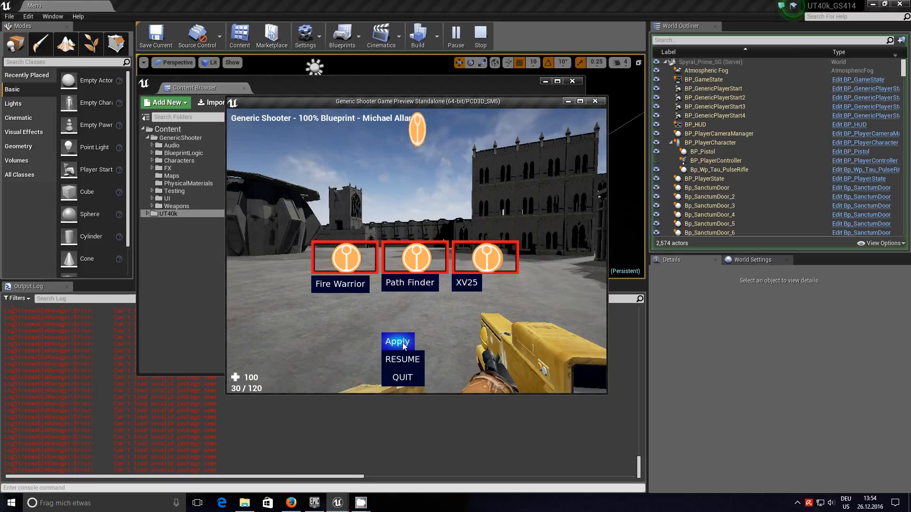
Apply the chosen Tau Empire class in the class selection overlay
left_click(397, 341)
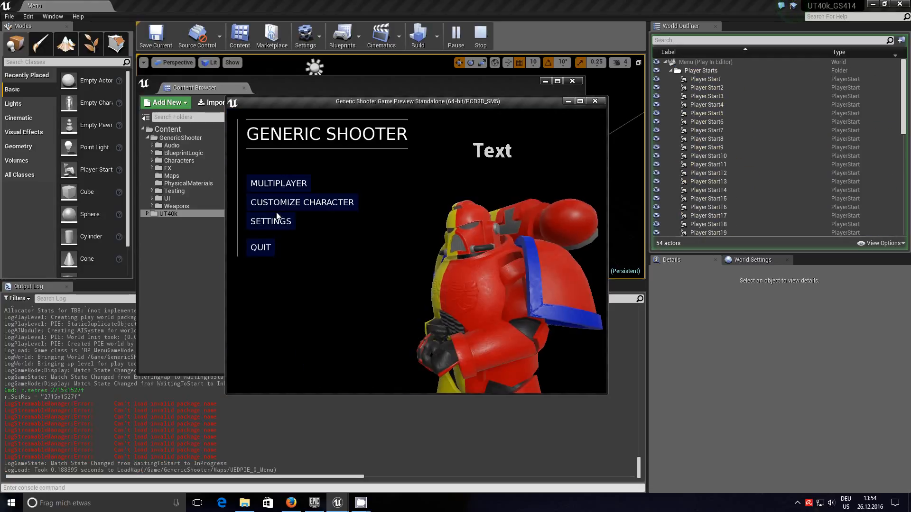
Host a new UT40KTEAMMATCH game from Multiplayer with TeamRed raised to 5
left_click(278, 183)
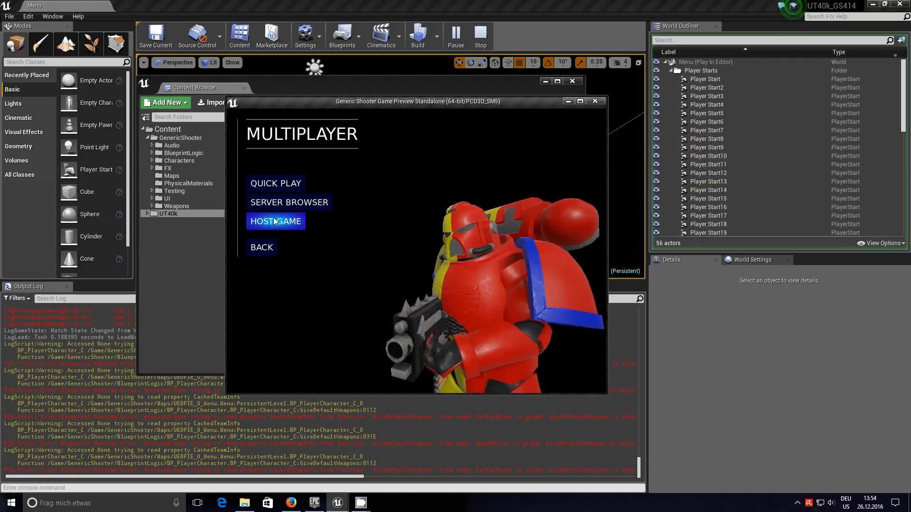
left_click(276, 222)
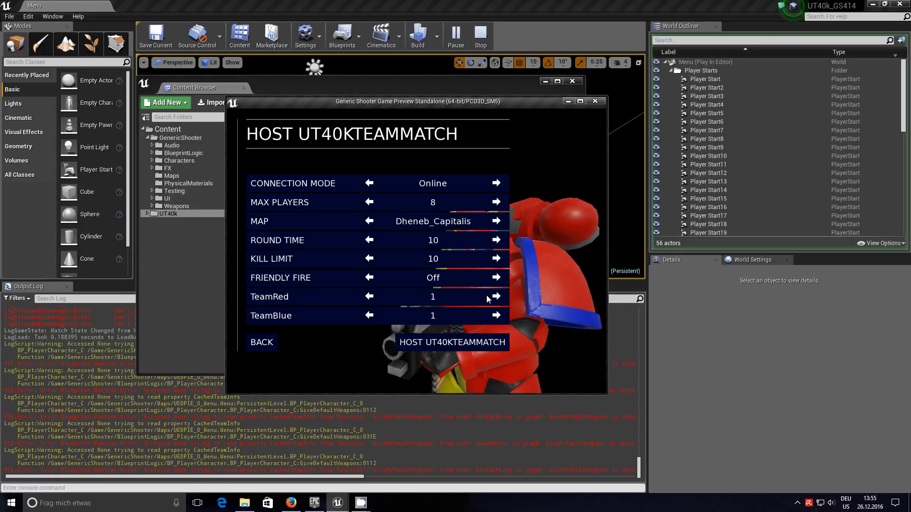
left_click(496, 297)
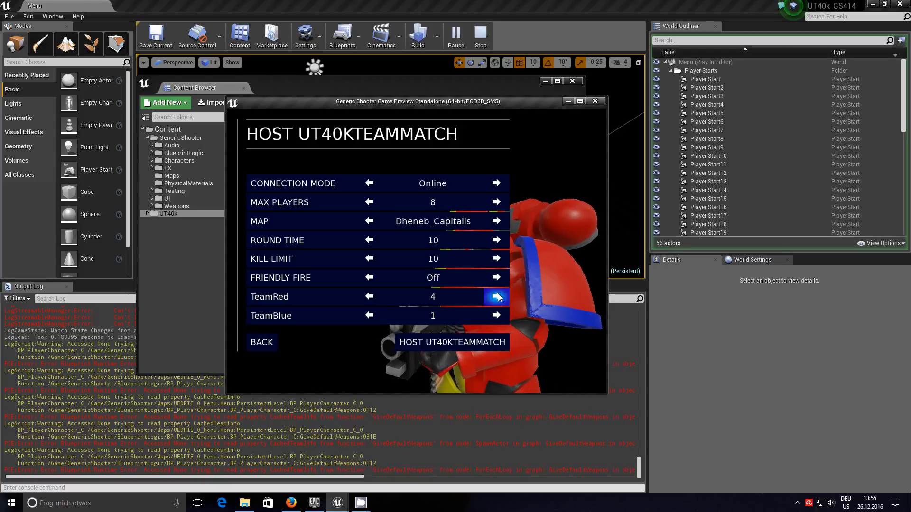
left_click(496, 297)
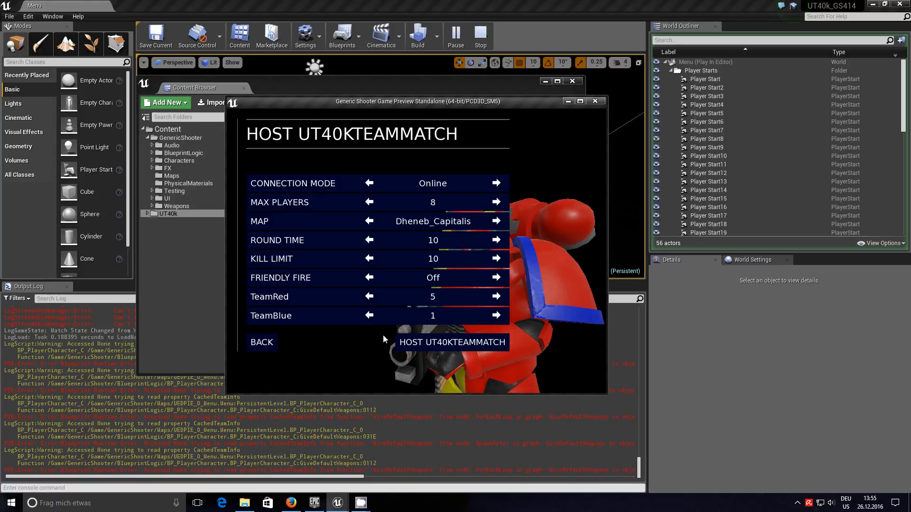
mouse_move(369, 297)
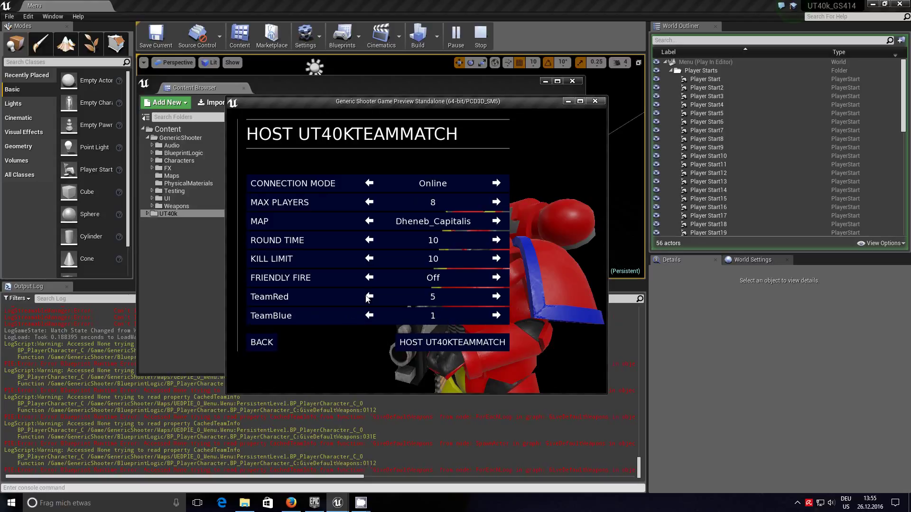
left_click(451, 342)
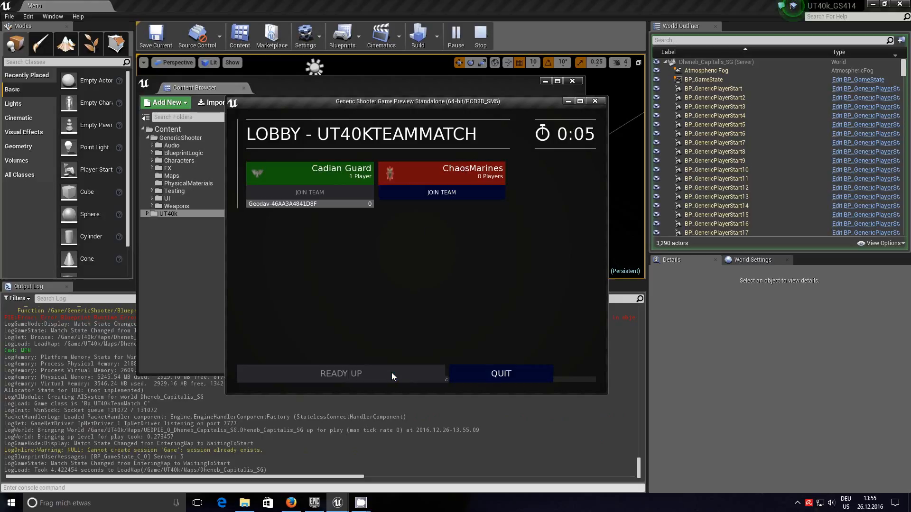
mouse_move(320, 255)
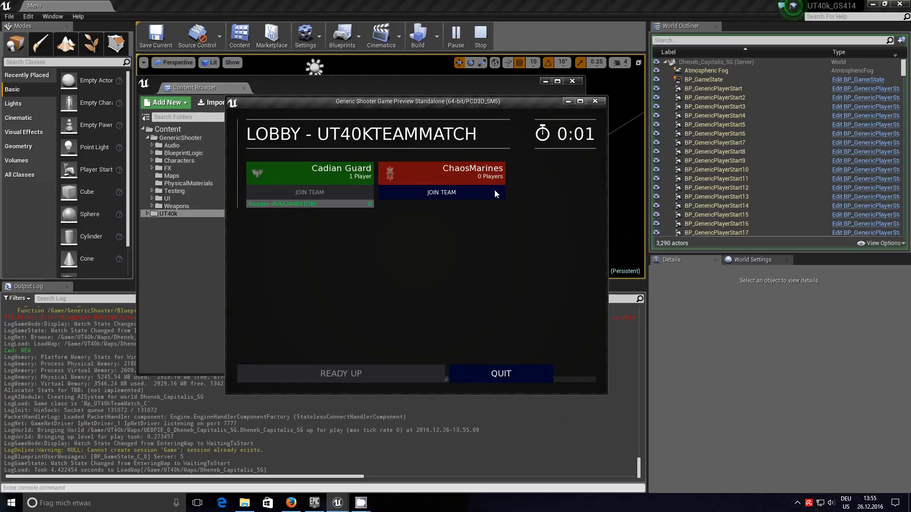
Join the ChaosMarines team in the match lobby
left_click(441, 193)
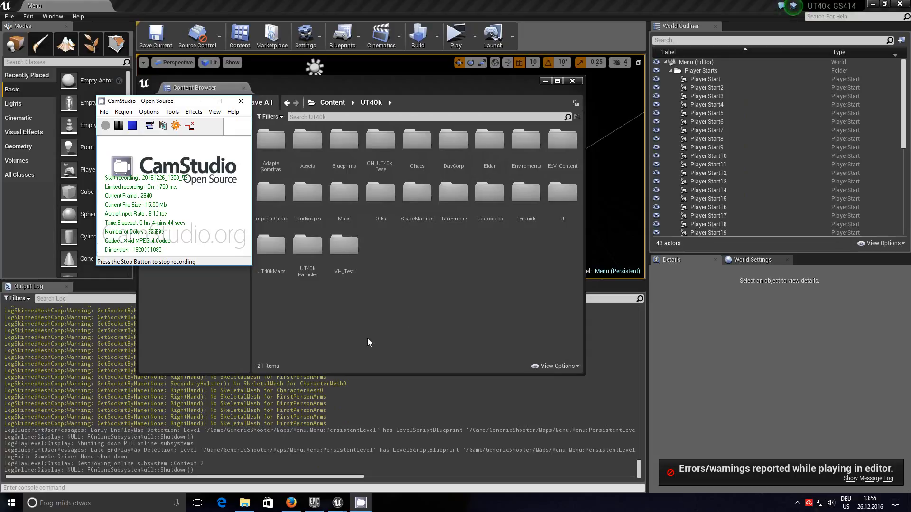
mouse_move(456, 33)
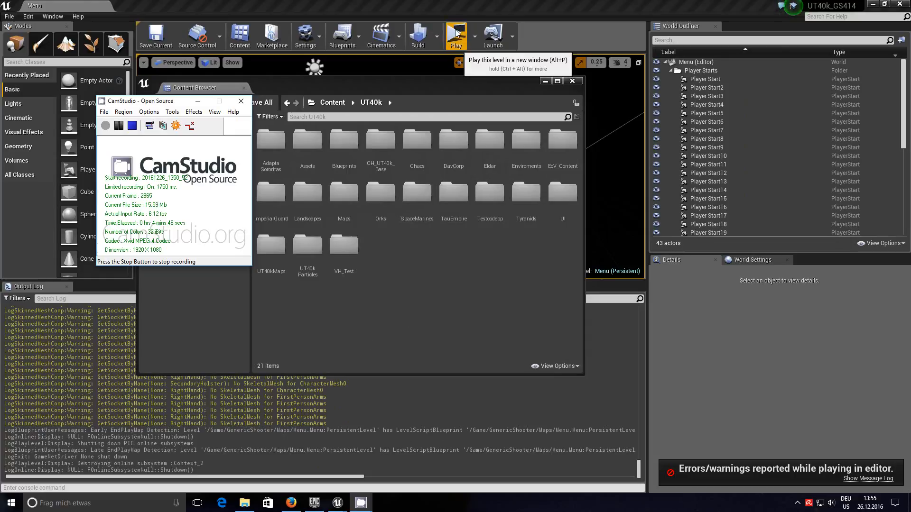
Relaunch the preview in a new window and host a Dheneb_Capitalis team match with TeamRed 5
left_click(456, 33)
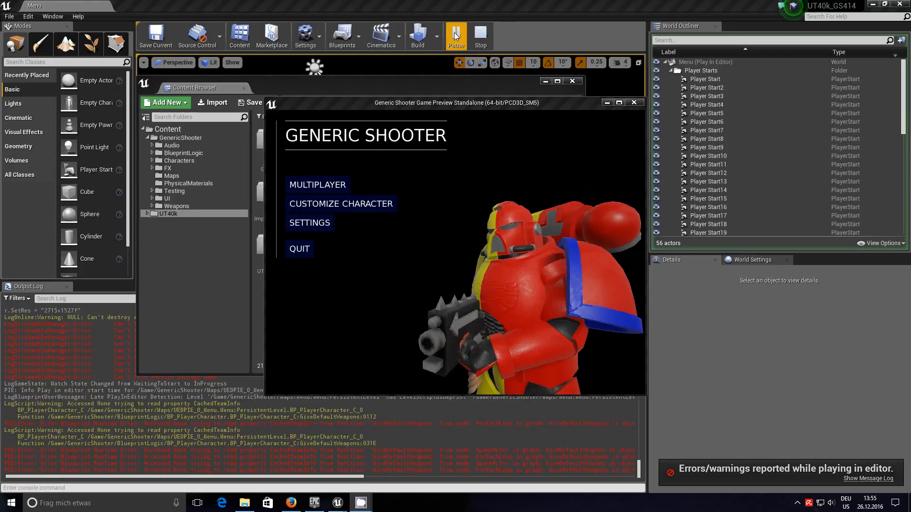
left_click(316, 184)
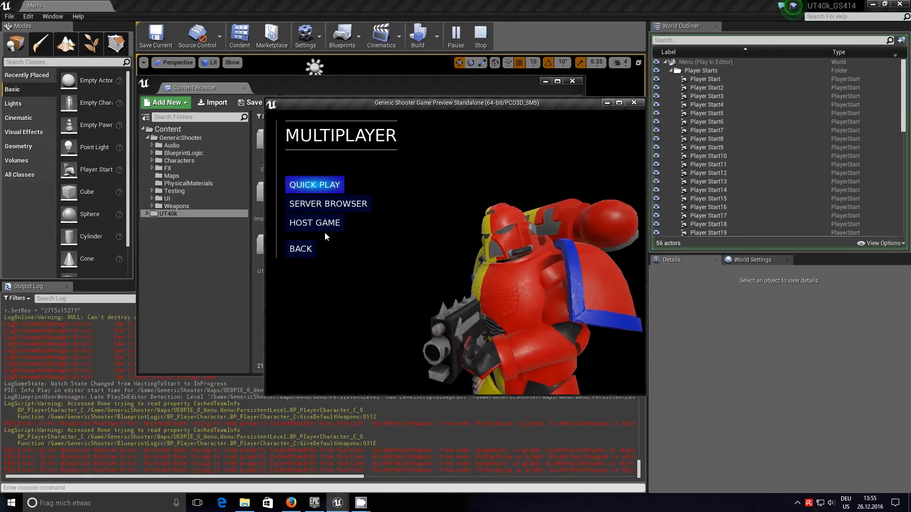
left_click(315, 222)
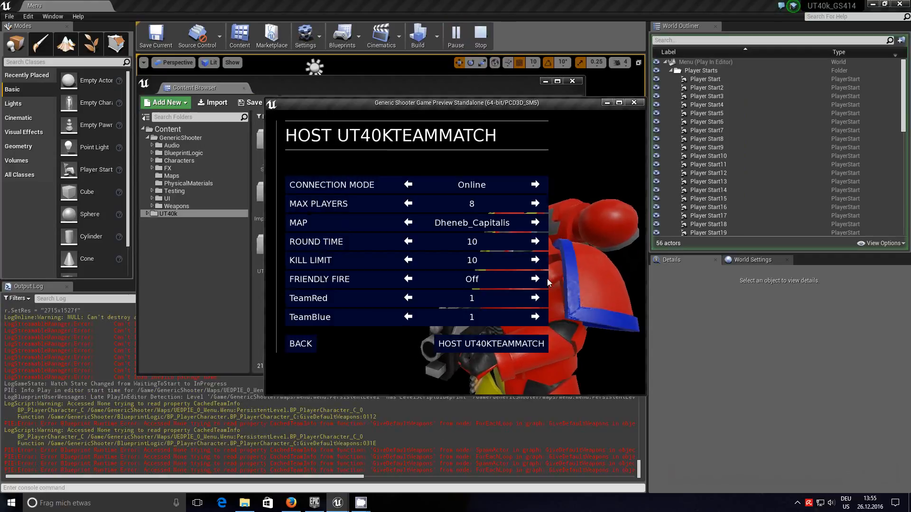
left_click(535, 298)
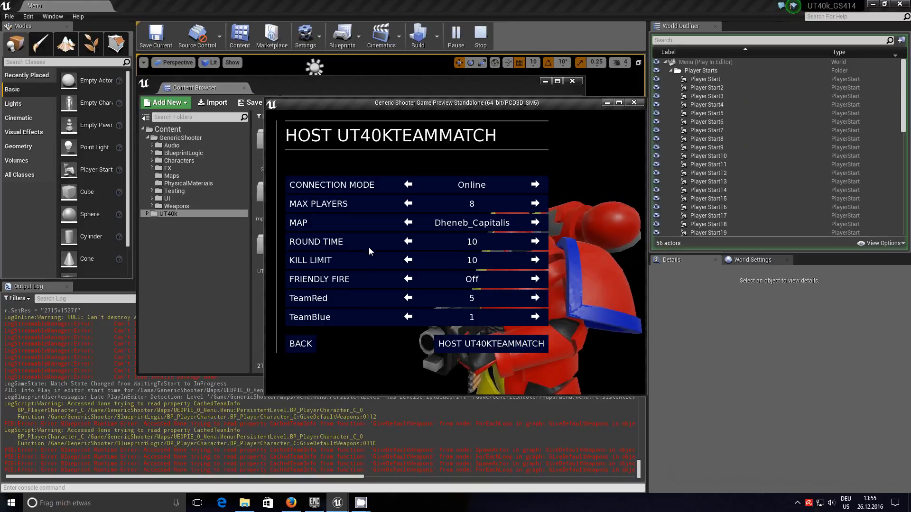
left_click(491, 344)
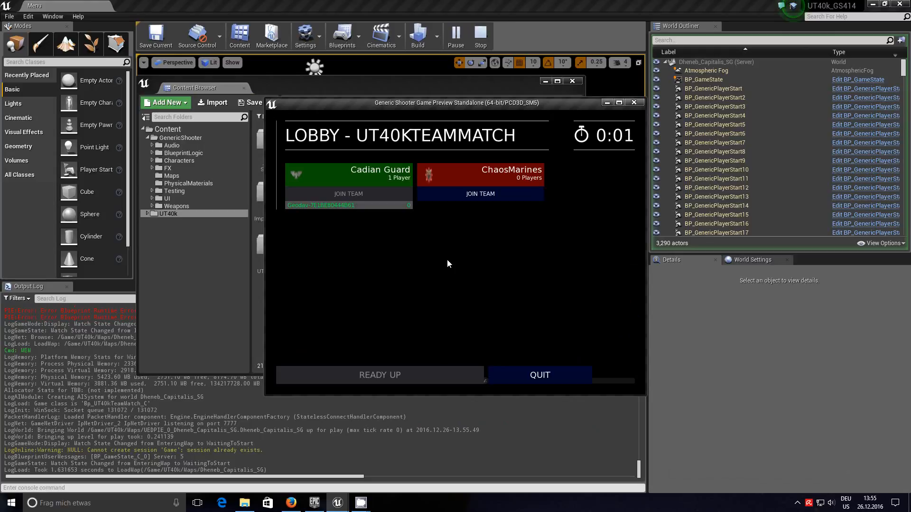
left_click(379, 375)
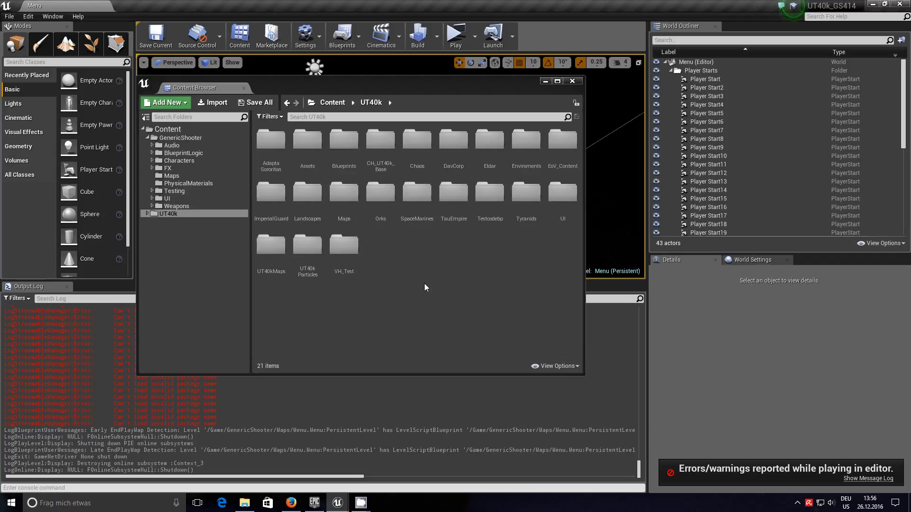
mouse_move(466, 248)
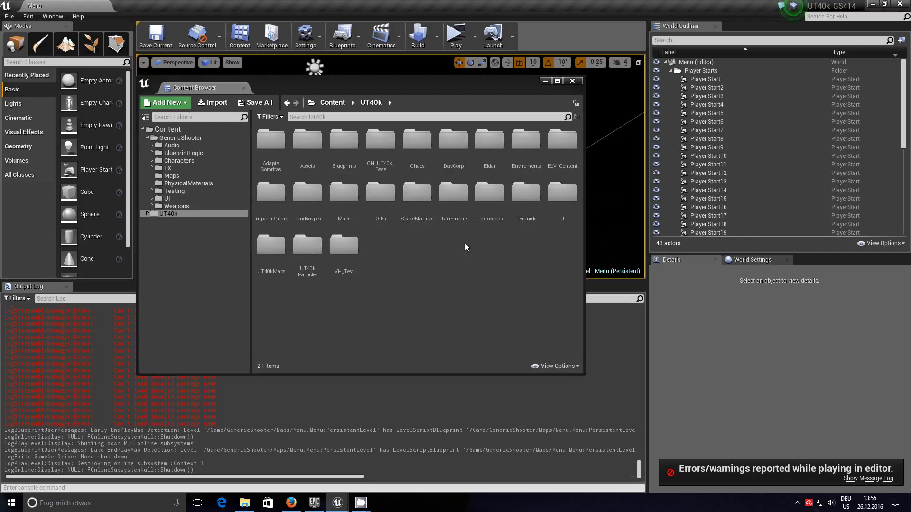
mouse_move(526, 200)
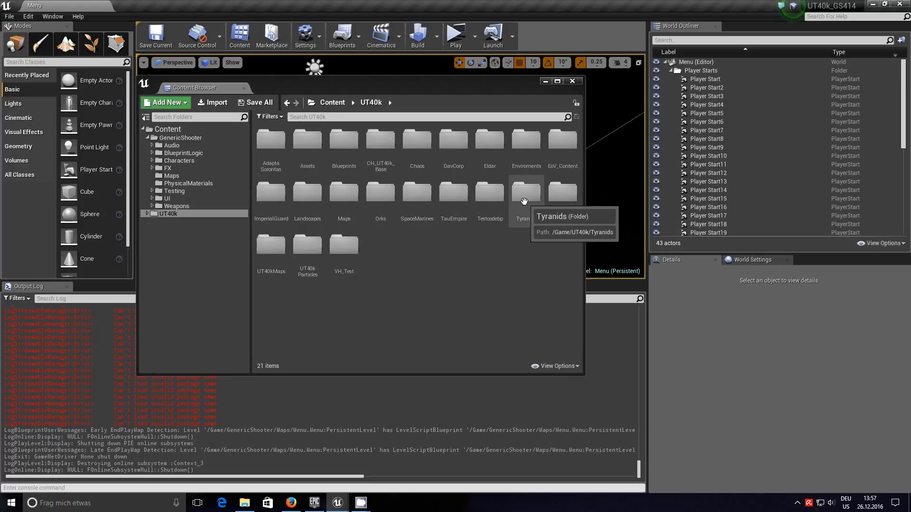
mouse_move(504, 244)
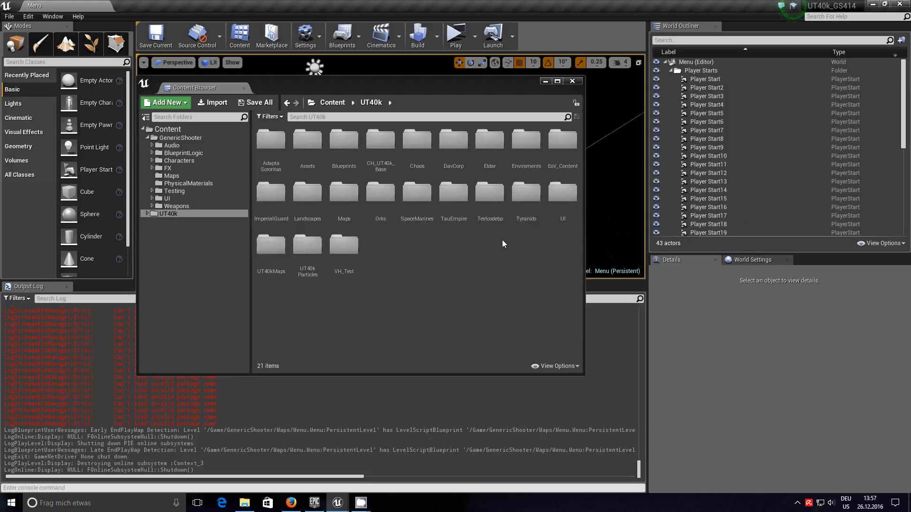
mouse_move(526, 289)
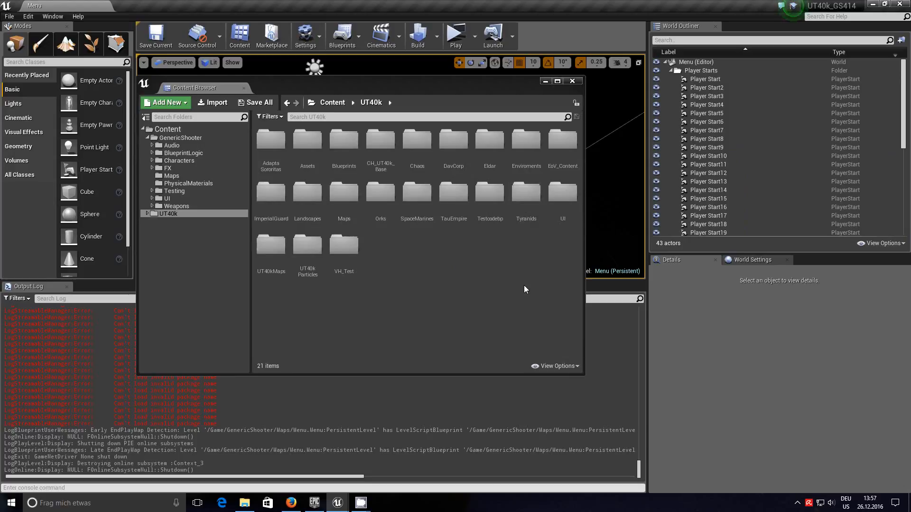
mouse_move(534, 237)
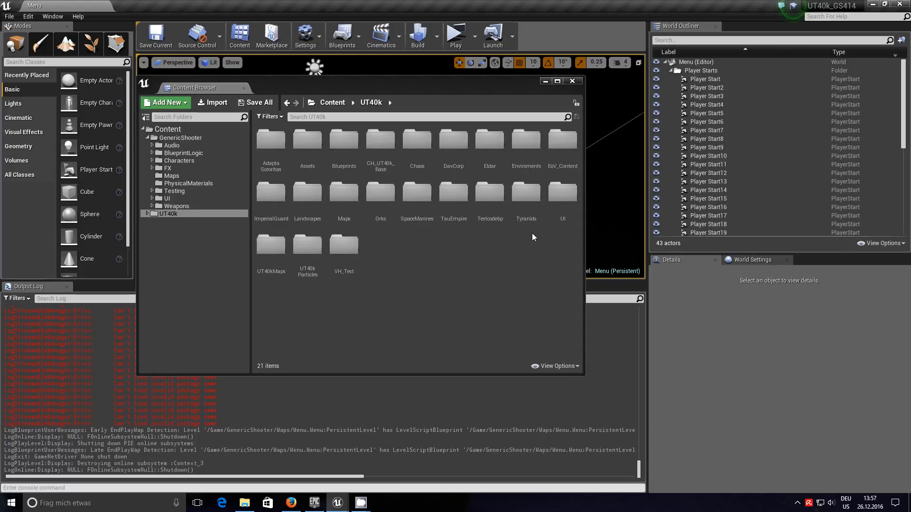
mouse_move(531, 243)
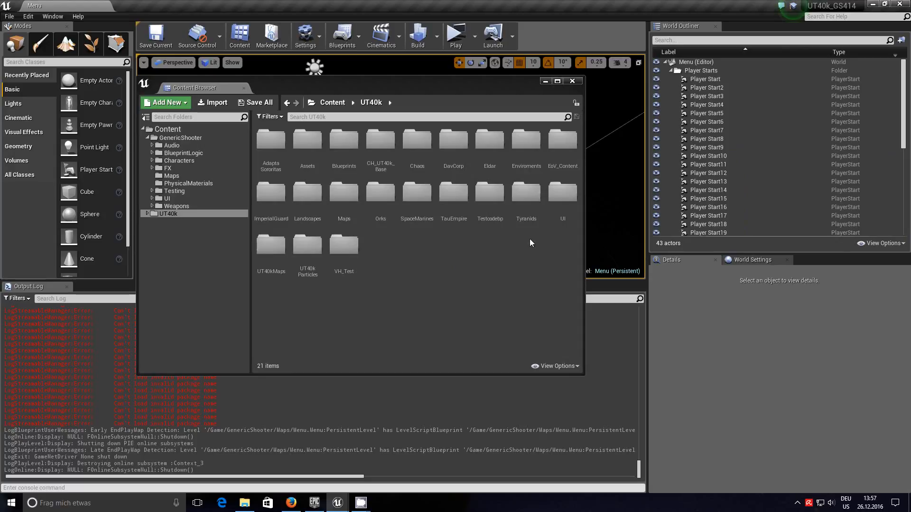
mouse_move(518, 264)
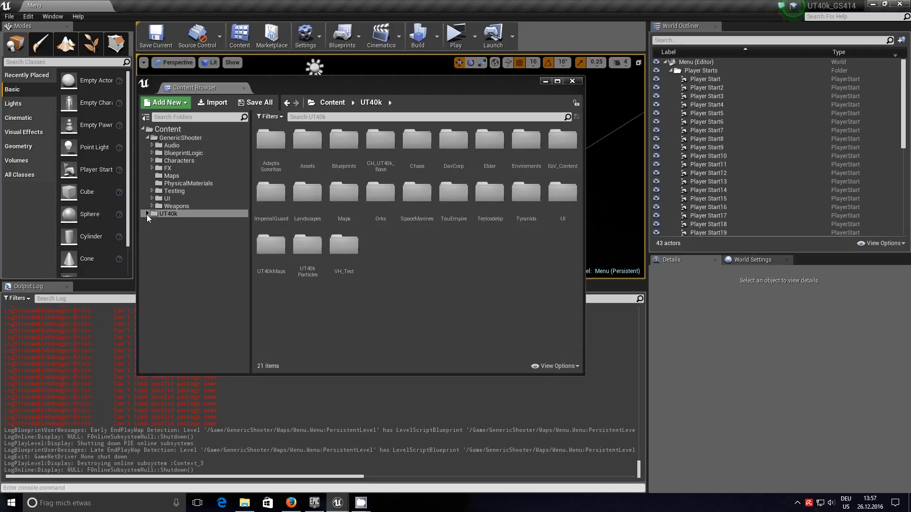
Expand UT40k in the Content Browser folder tree to list its 21 subfolders
left_click(147, 214)
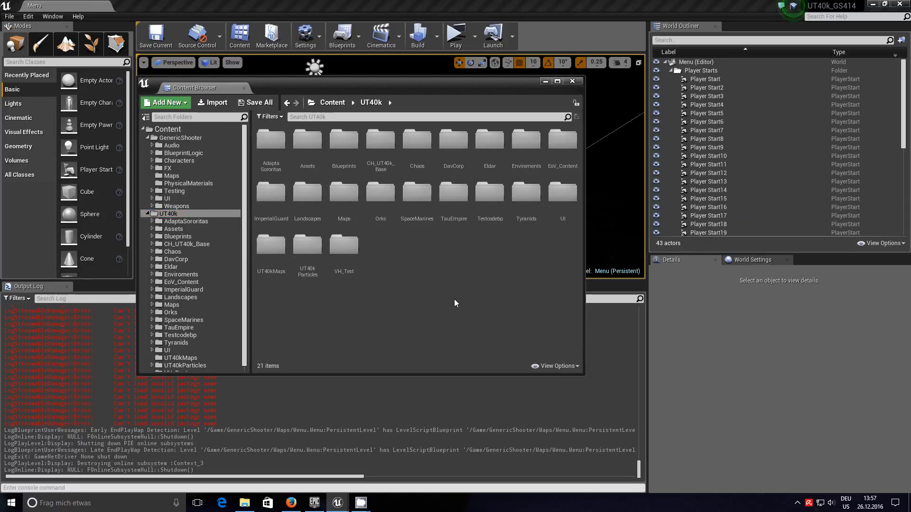
mouse_move(377, 302)
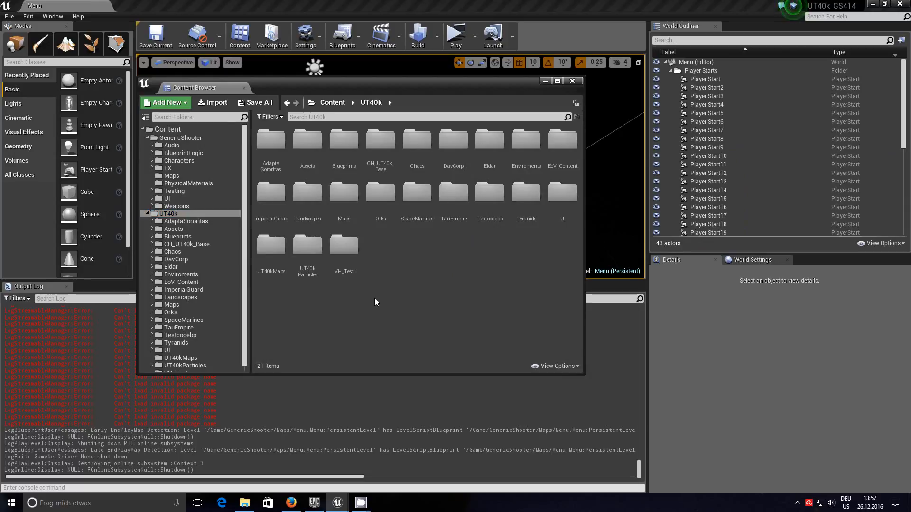
mouse_move(433, 285)
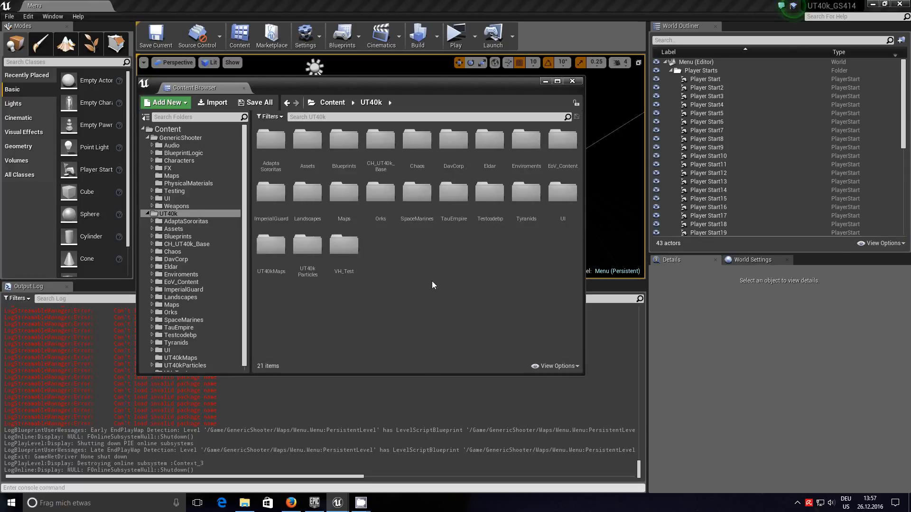
mouse_move(425, 304)
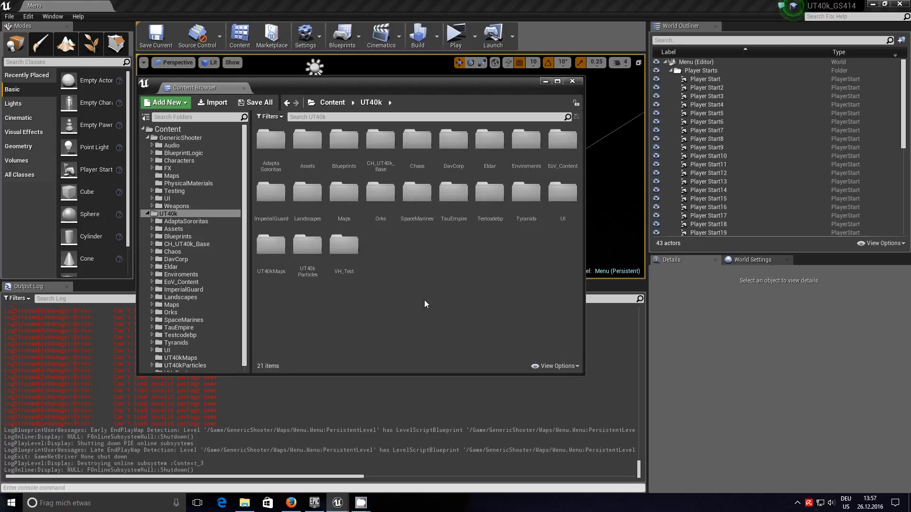
mouse_move(429, 287)
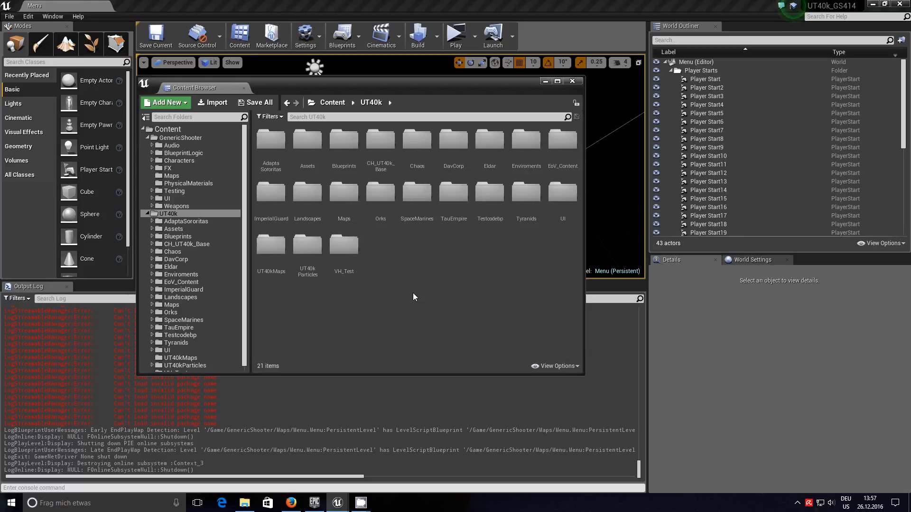
mouse_move(426, 283)
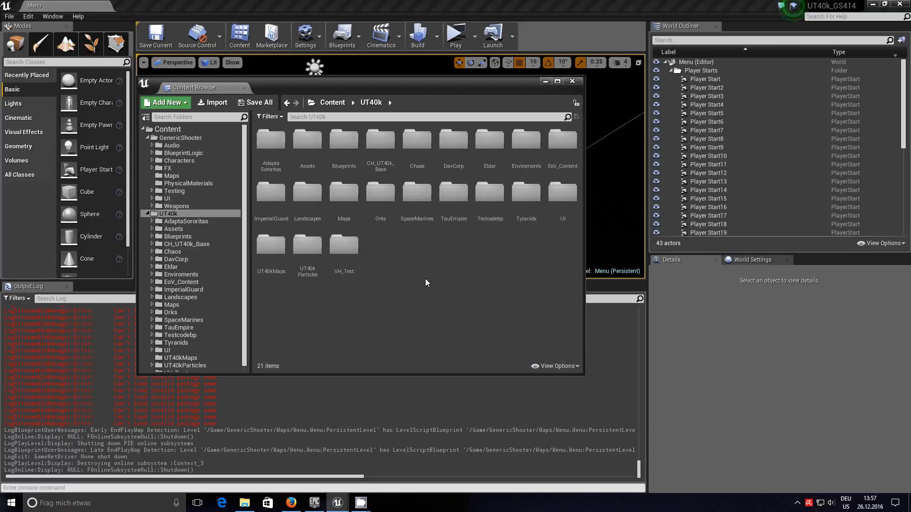
mouse_move(430, 267)
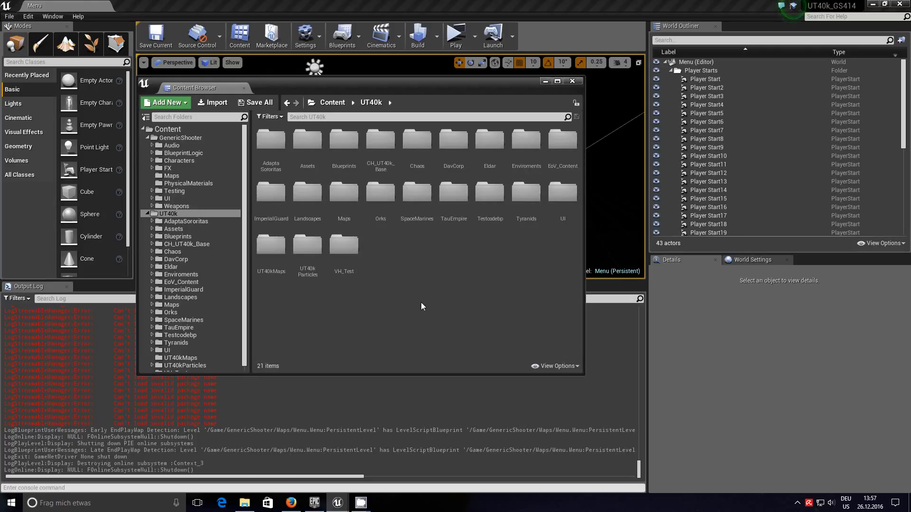
mouse_move(400, 270)
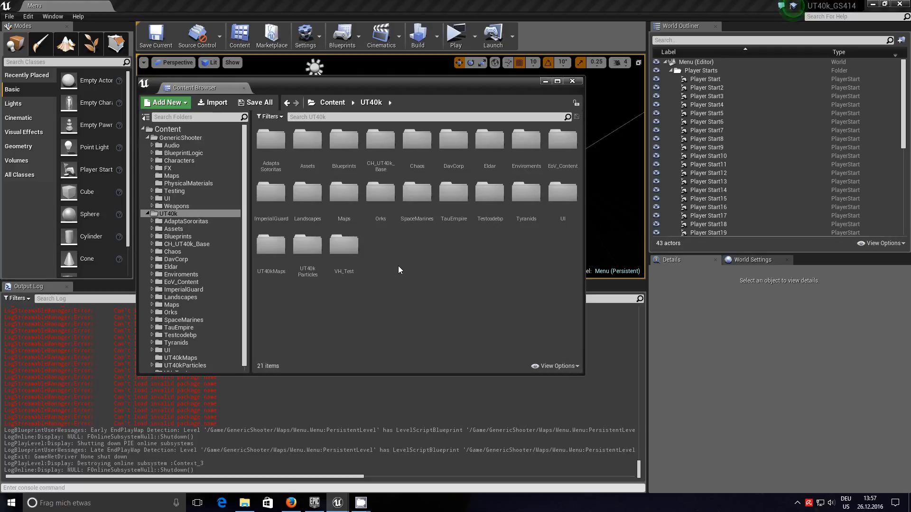
mouse_move(401, 267)
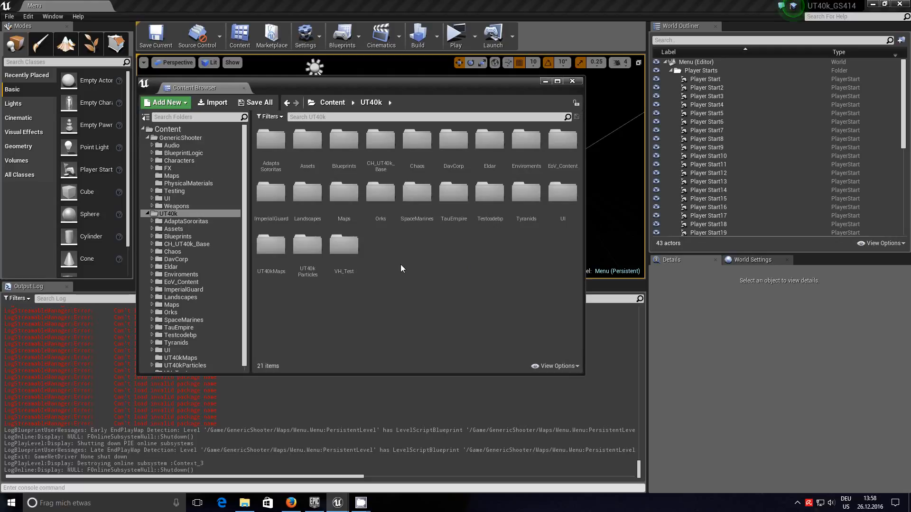